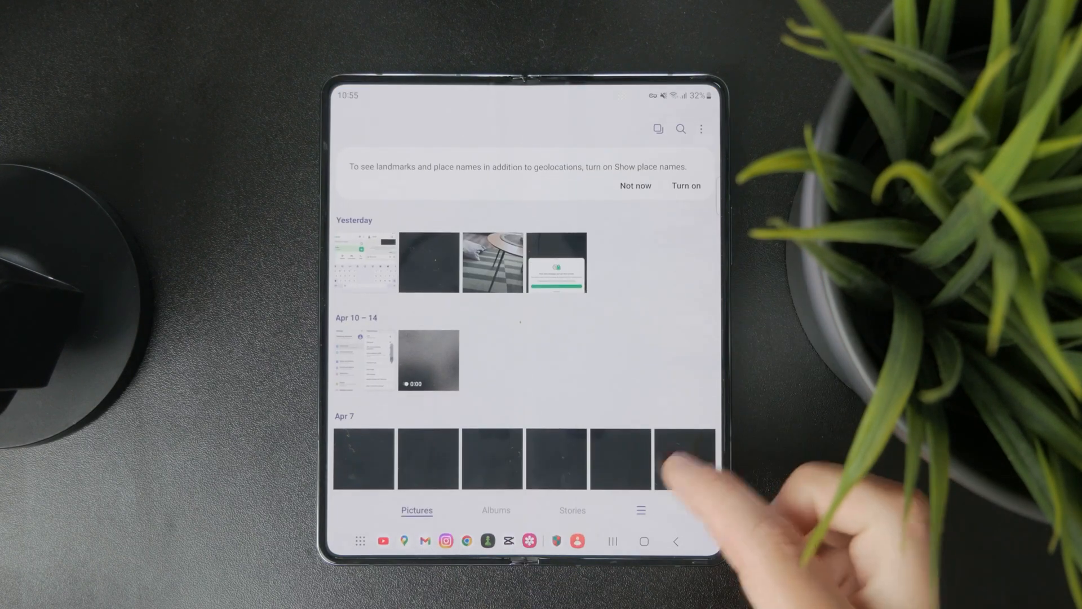
- Open the Gallery menu panel showing Videos, Favorites, Trash and Settings
left_click(641, 510)
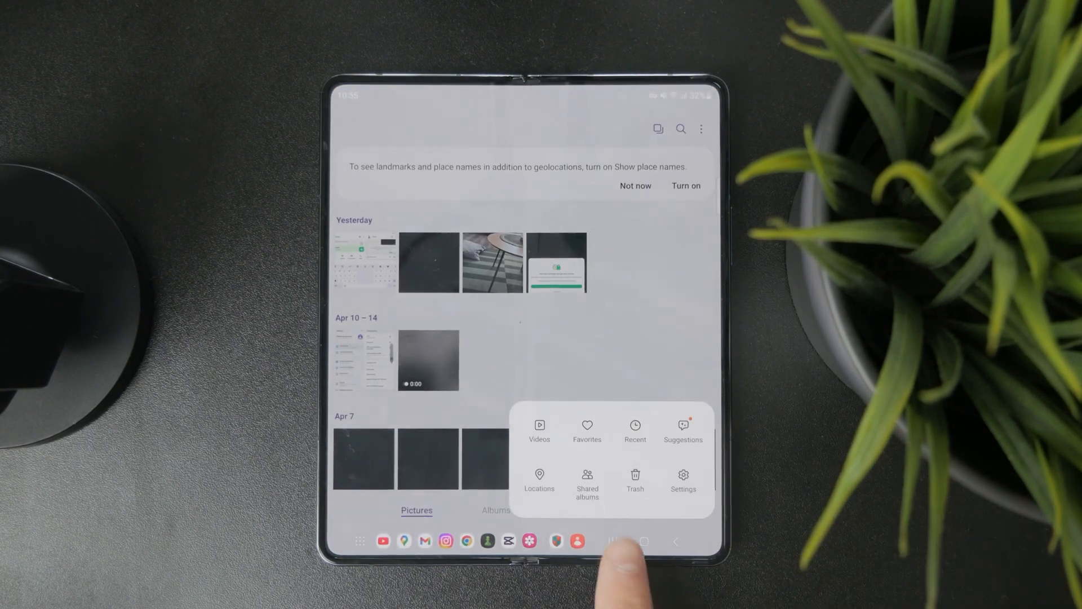
left_click(636, 479)
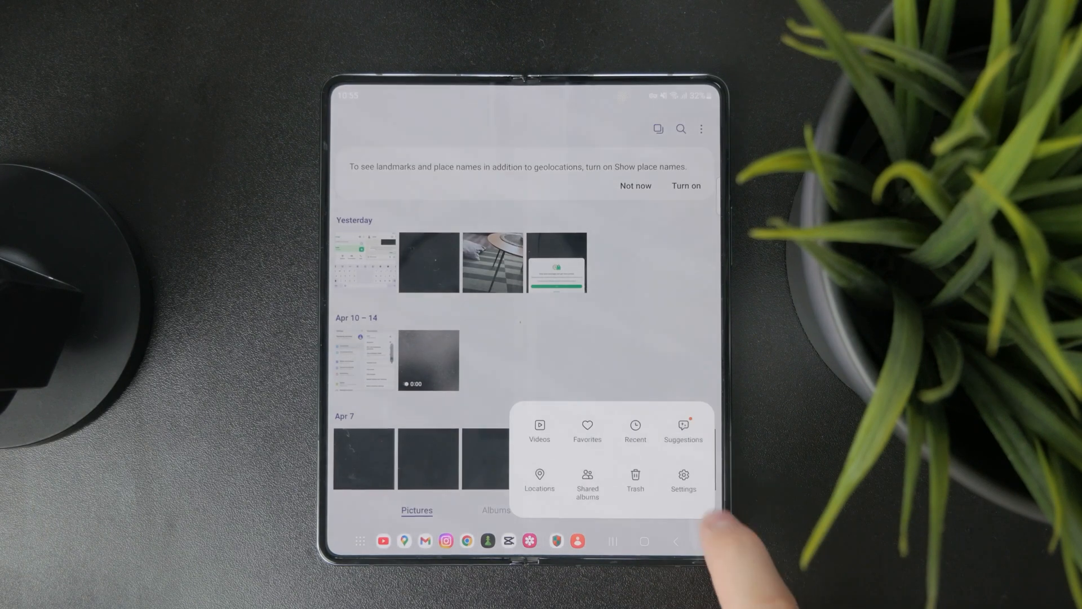
- Open Gallery settings to view album options, Trash retention and privacy entries
left_click(684, 480)
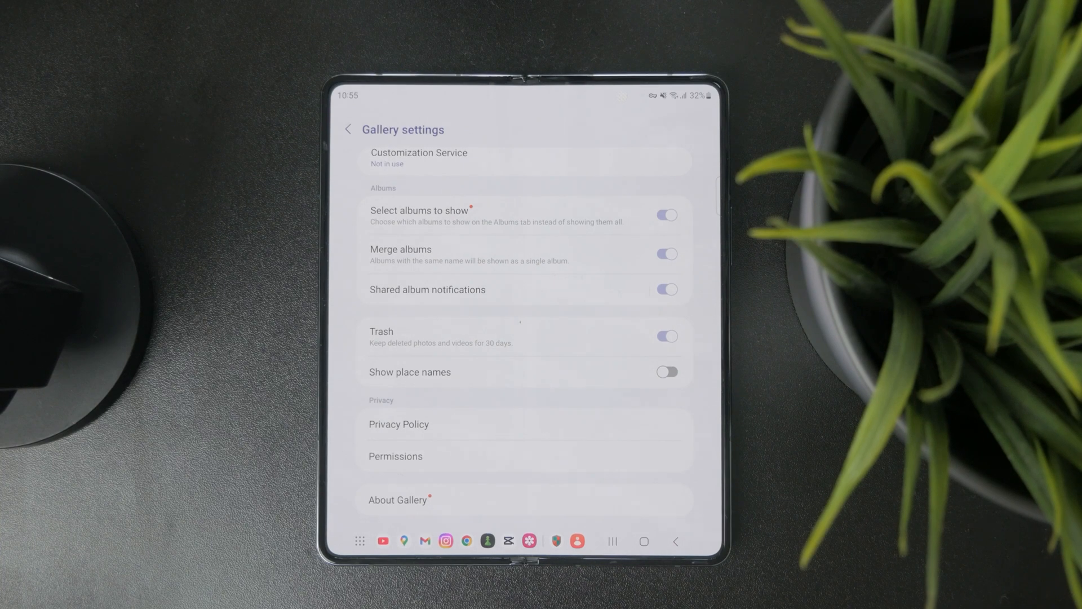
- Launch Android Settings and scroll past Connections to Home screen, Lock screen and Accounts
left_click(346, 130)
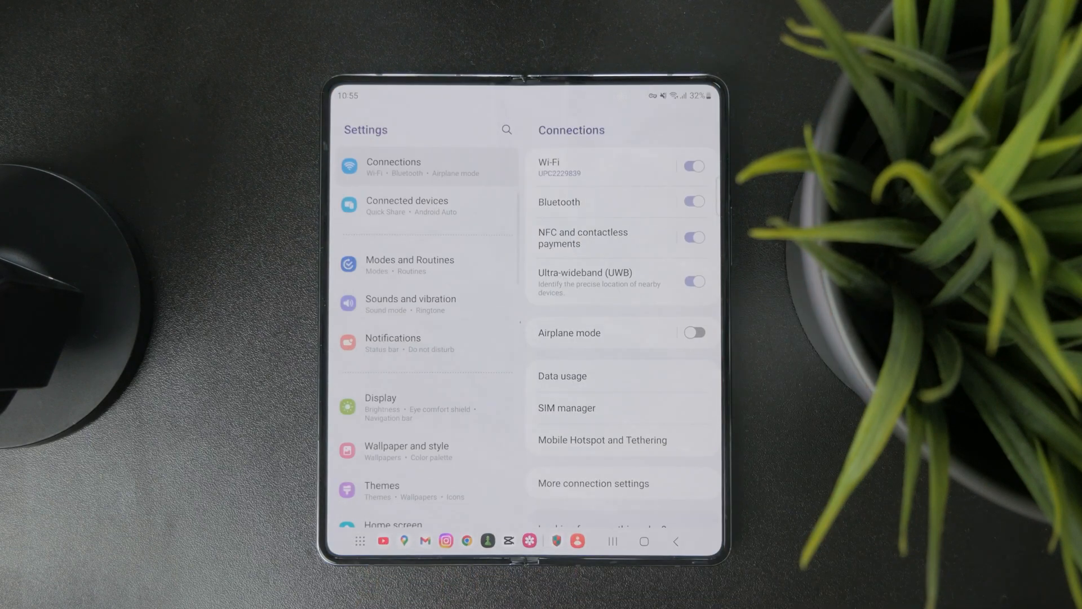
scroll("down", 3)
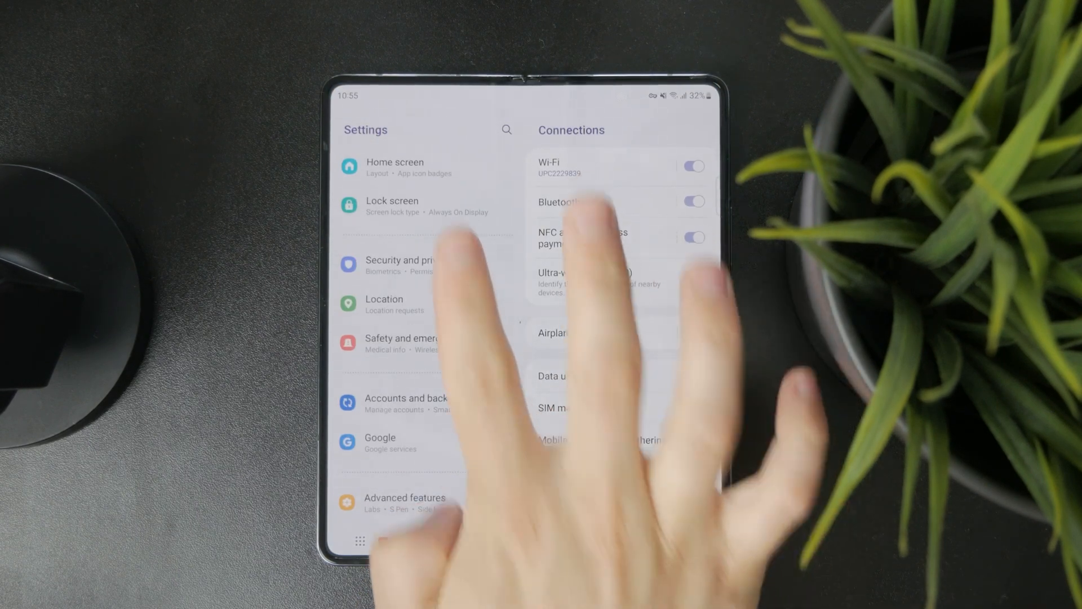
- Go through Security and privacy to the Secure Folder welcome screen
left_click(409, 265)
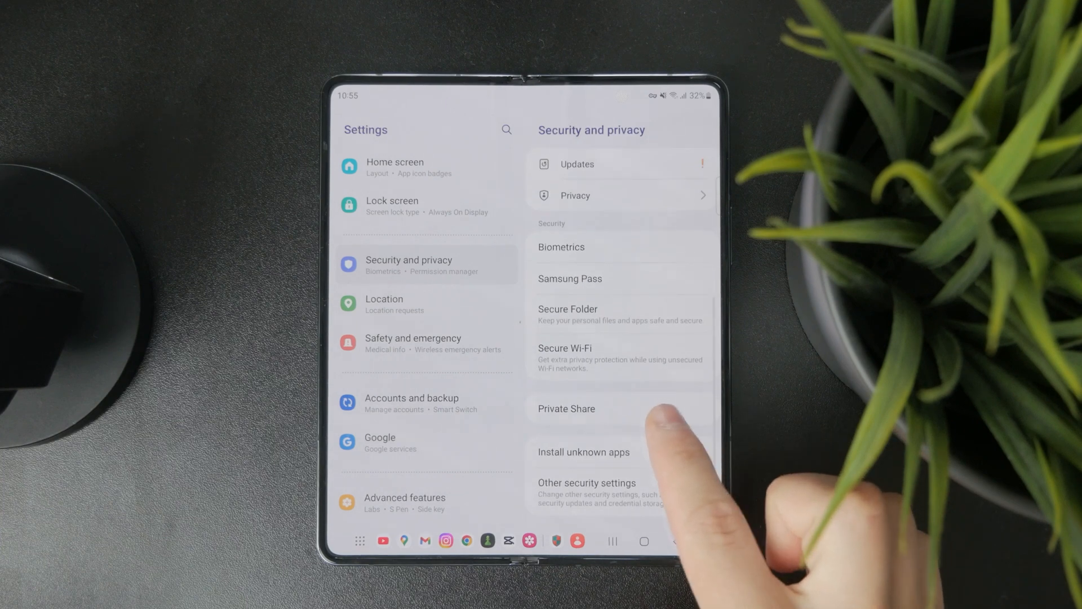
left_click(567, 309)
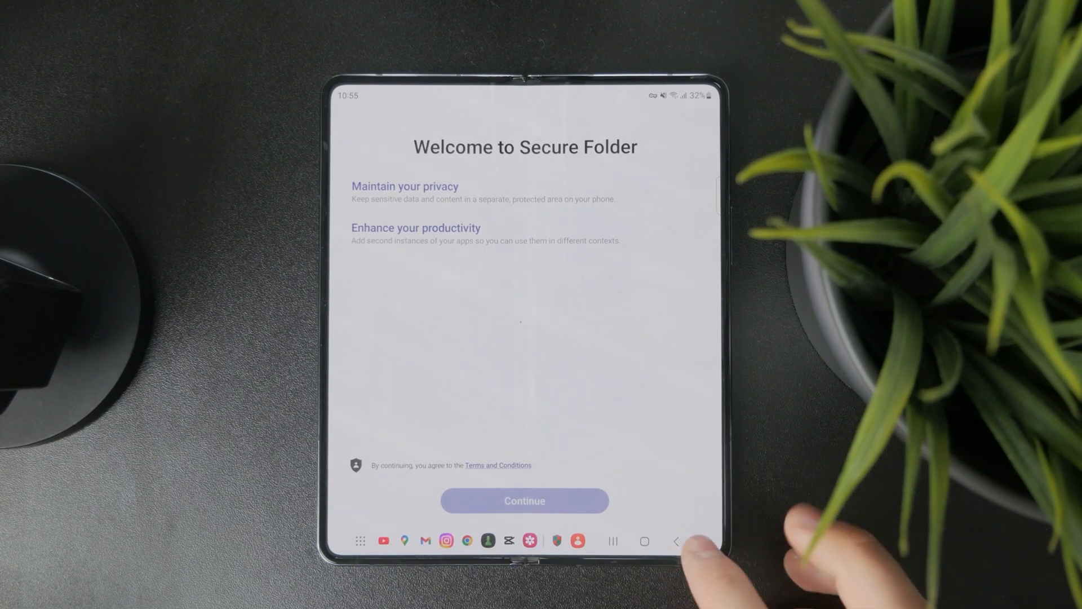
- Leave Secure Folder and find Gallery in the Apps list to show its App info
left_click(675, 539)
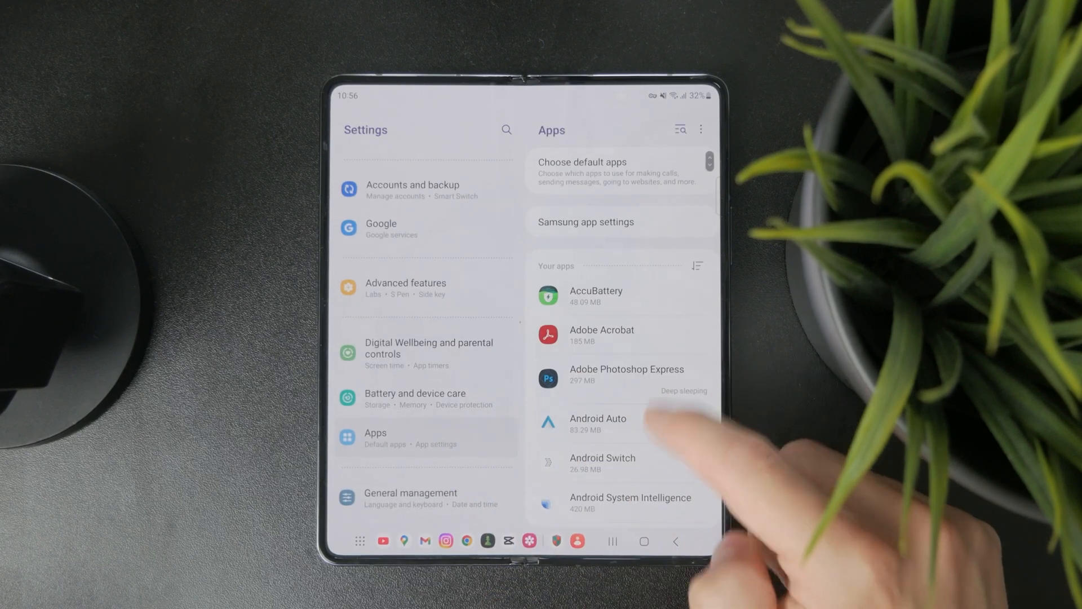
scroll("down", 3)
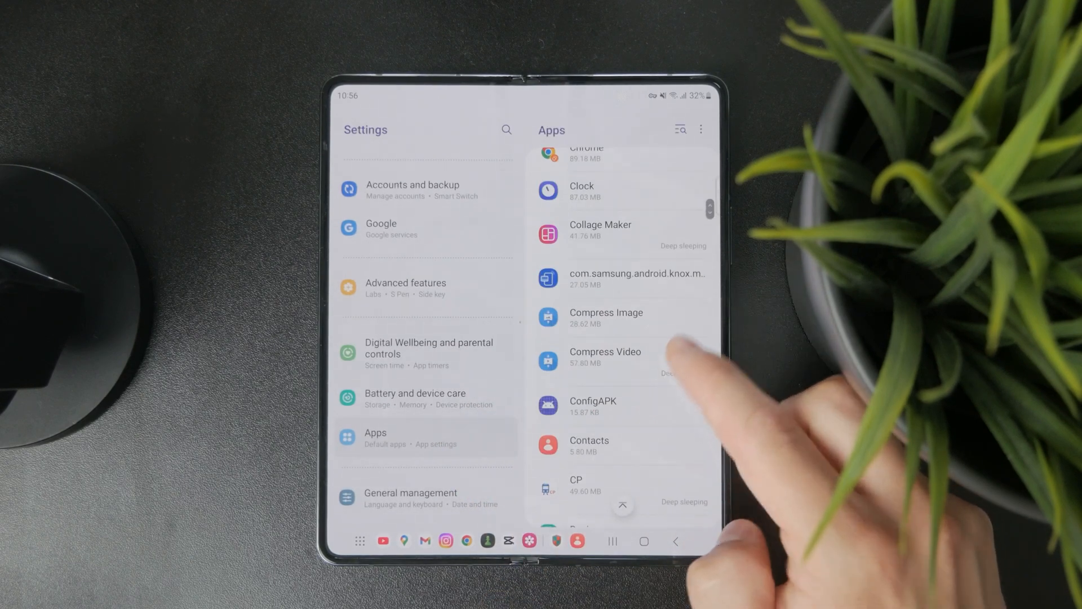
scroll("down", 3)
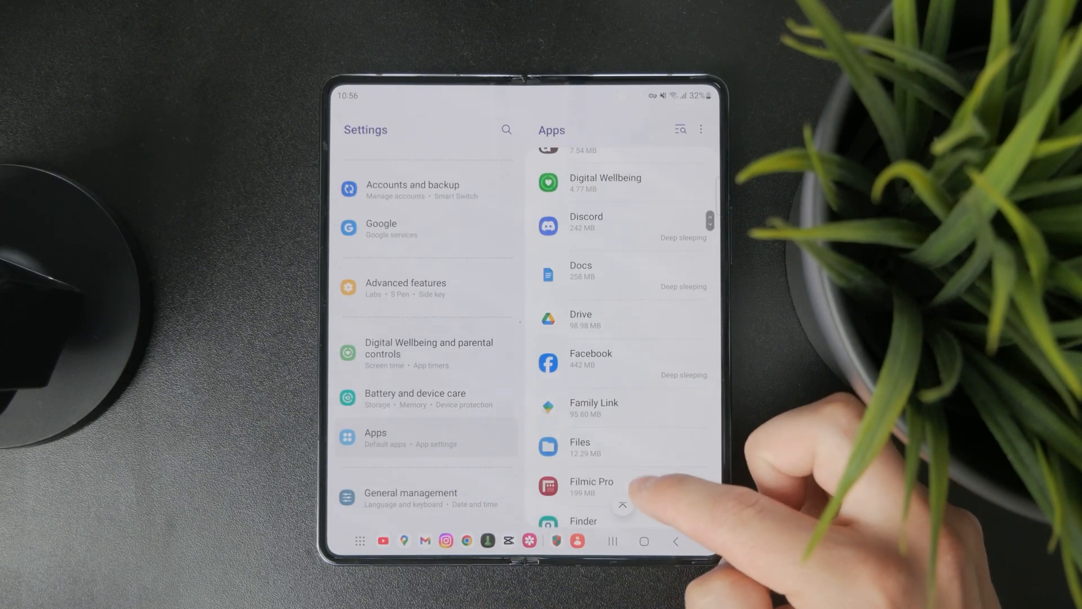
scroll("down", 3)
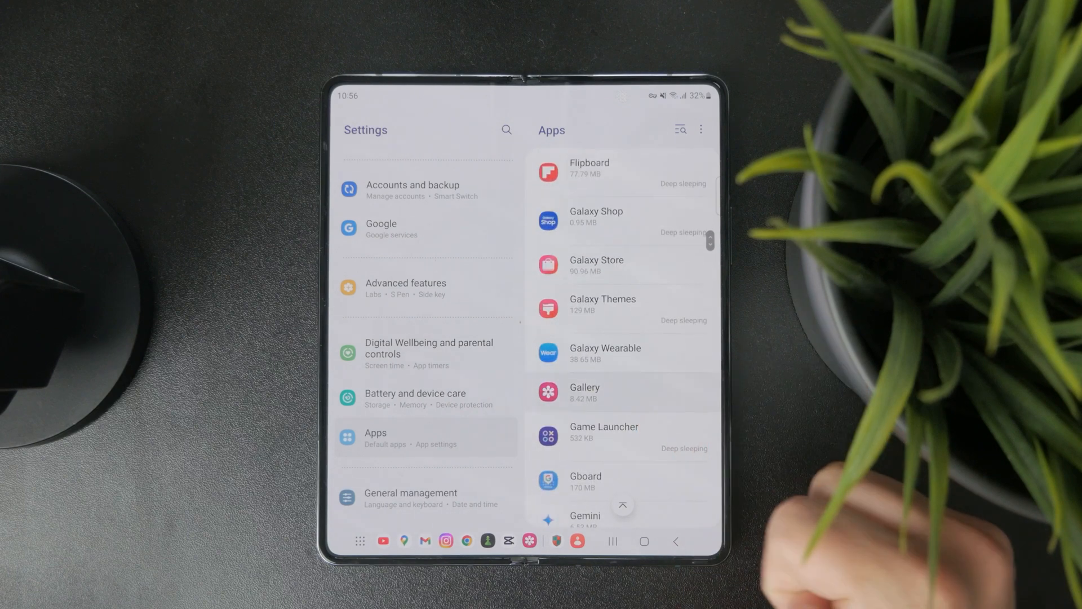
left_click(585, 392)
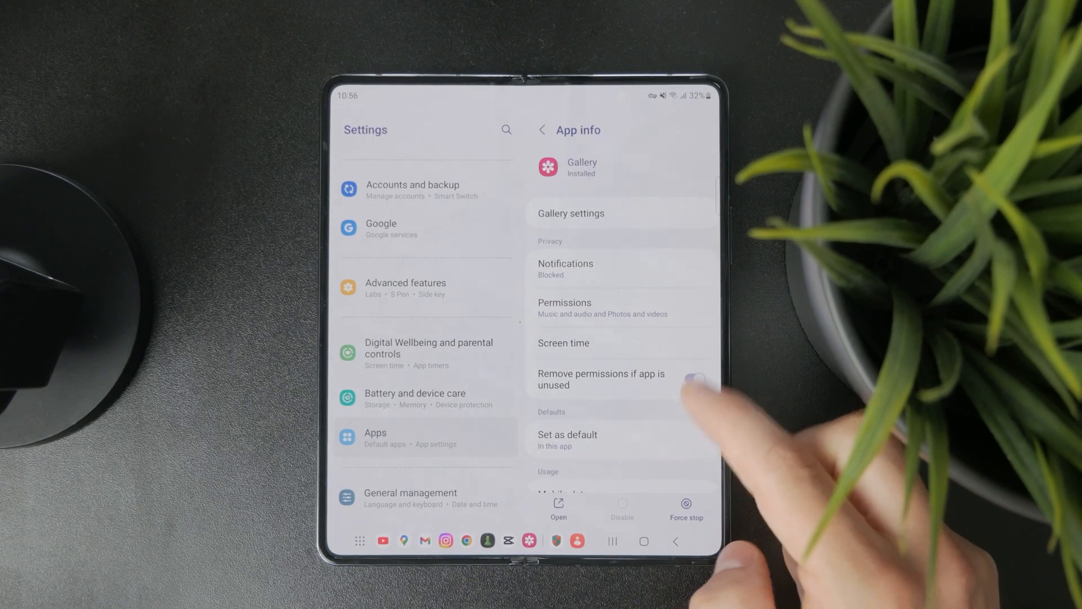
- Open Gallery settings from App info and scroll through viewing, album and Trash options
left_click(571, 213)
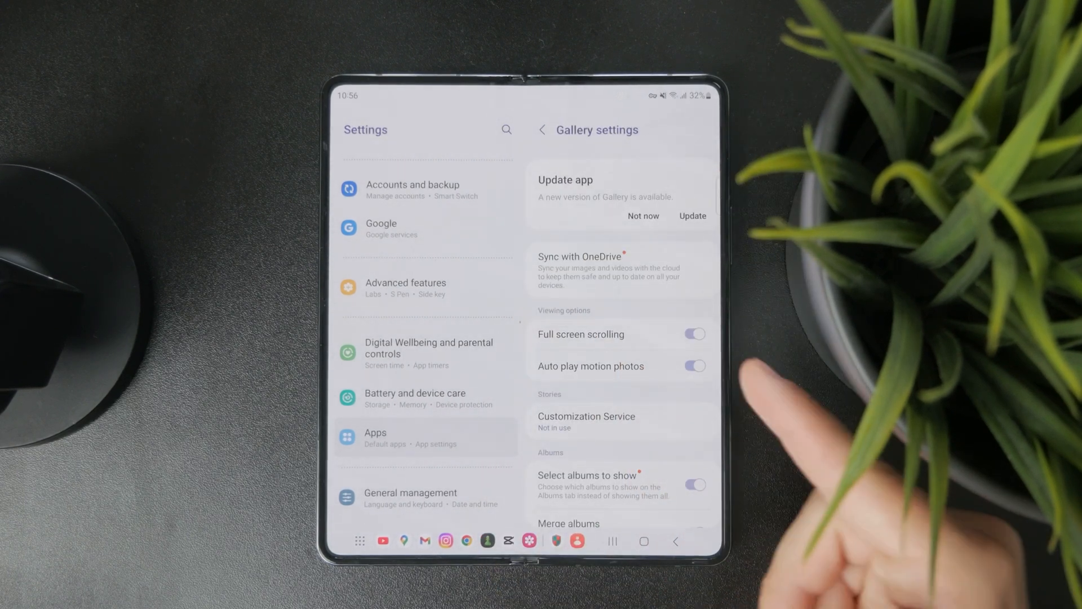
scroll("down", 3)
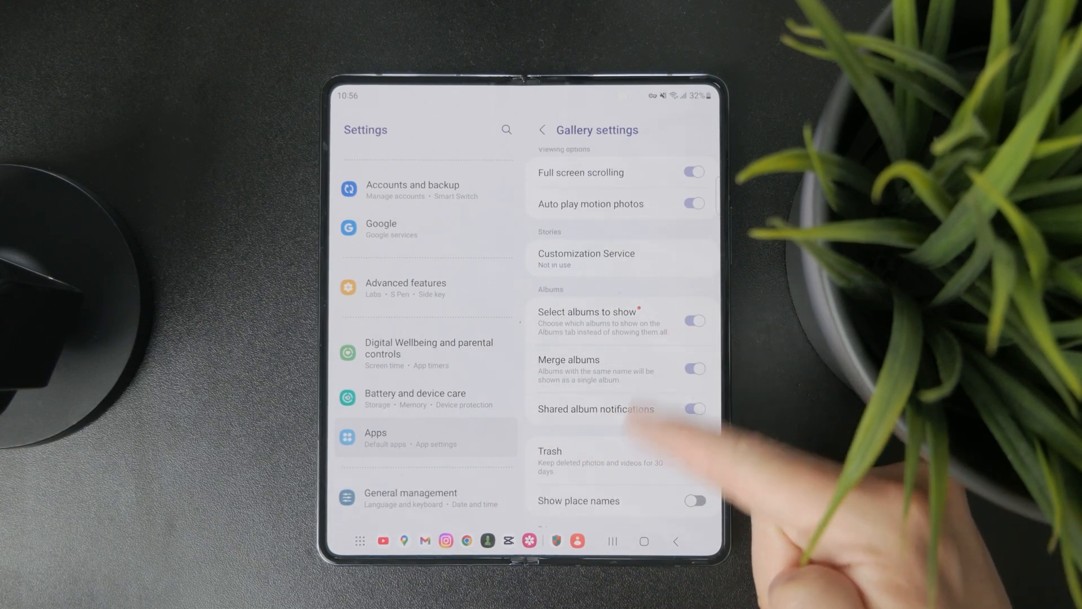
scroll("down", 3)
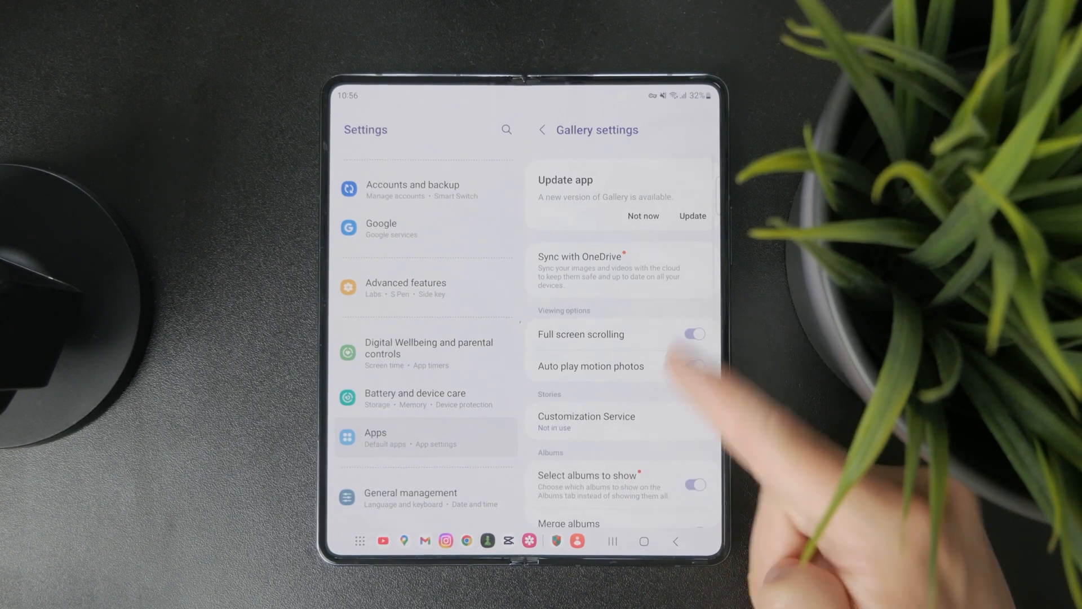